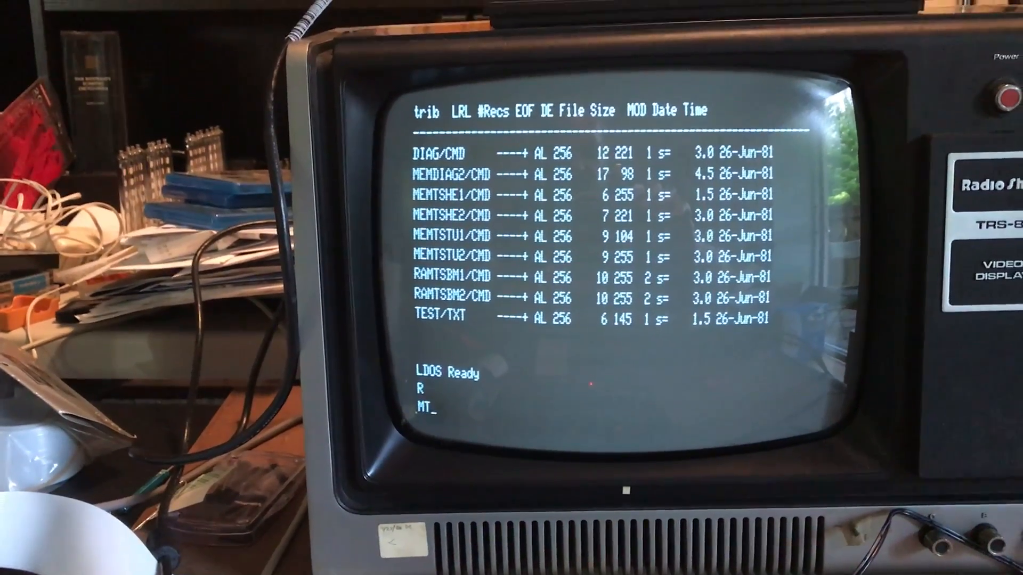
text(S)
text(RAM)
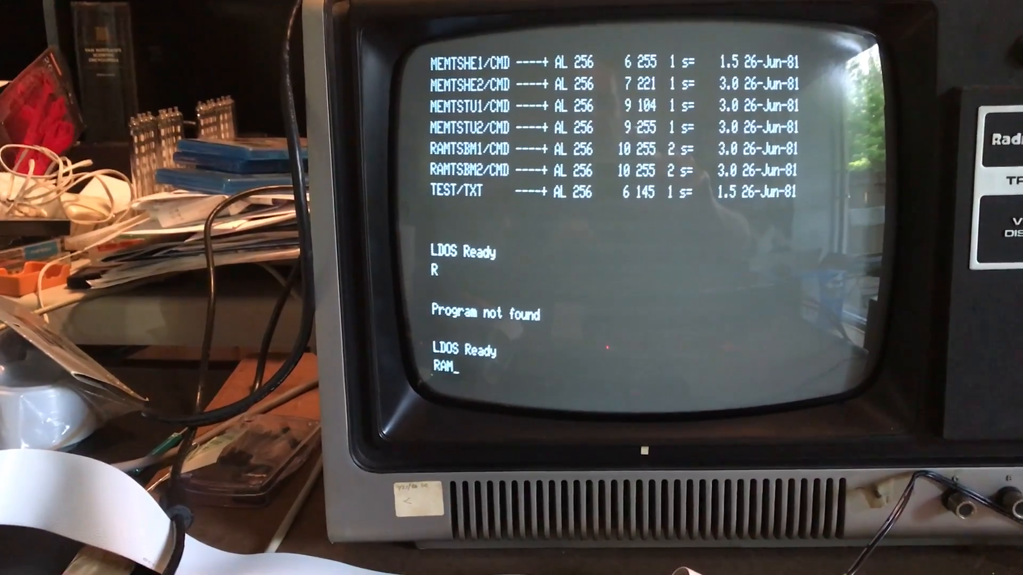
text(TS)
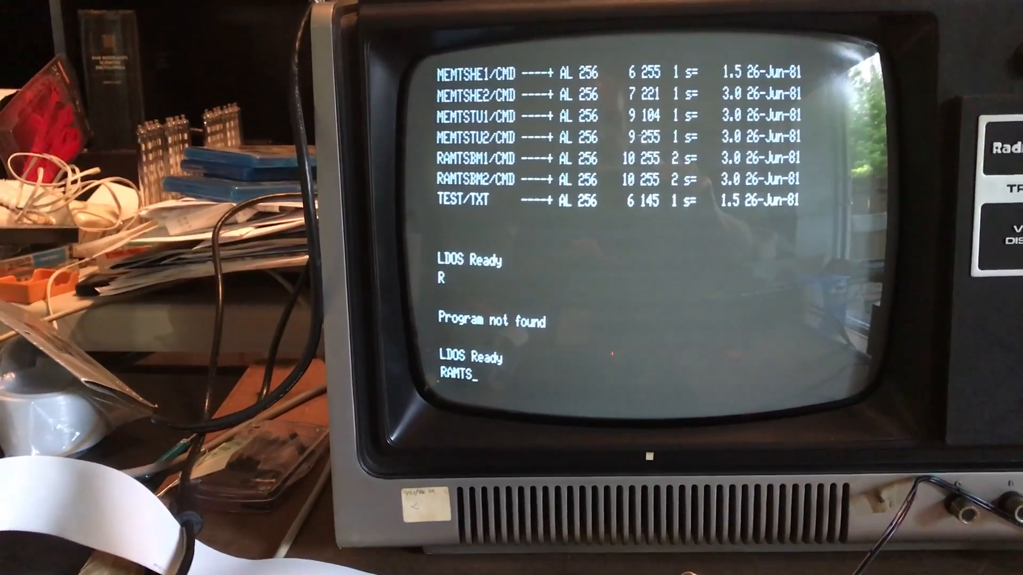